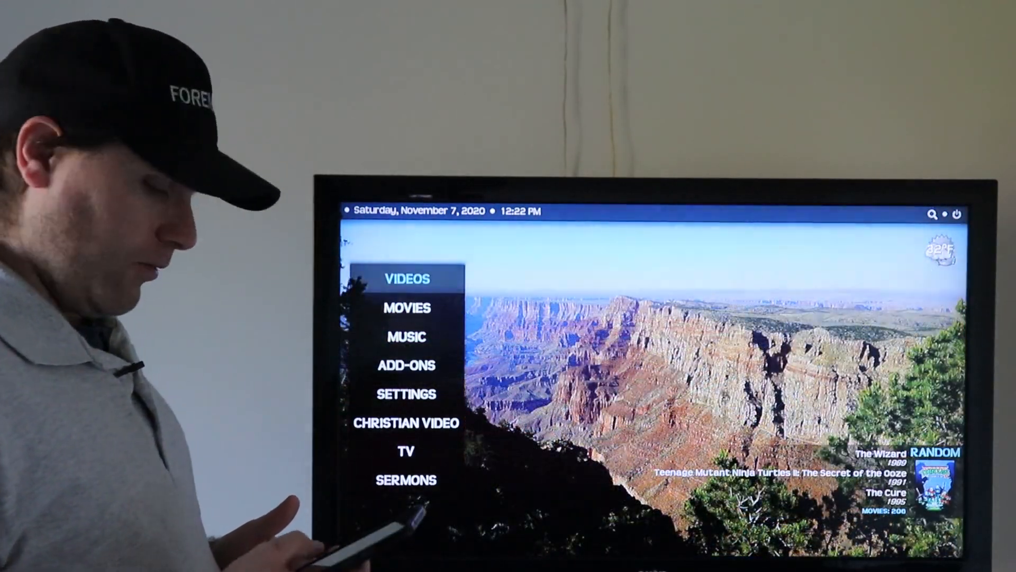
Move down the home menu toward Add-ons to reach the zip installer.
key(Down)
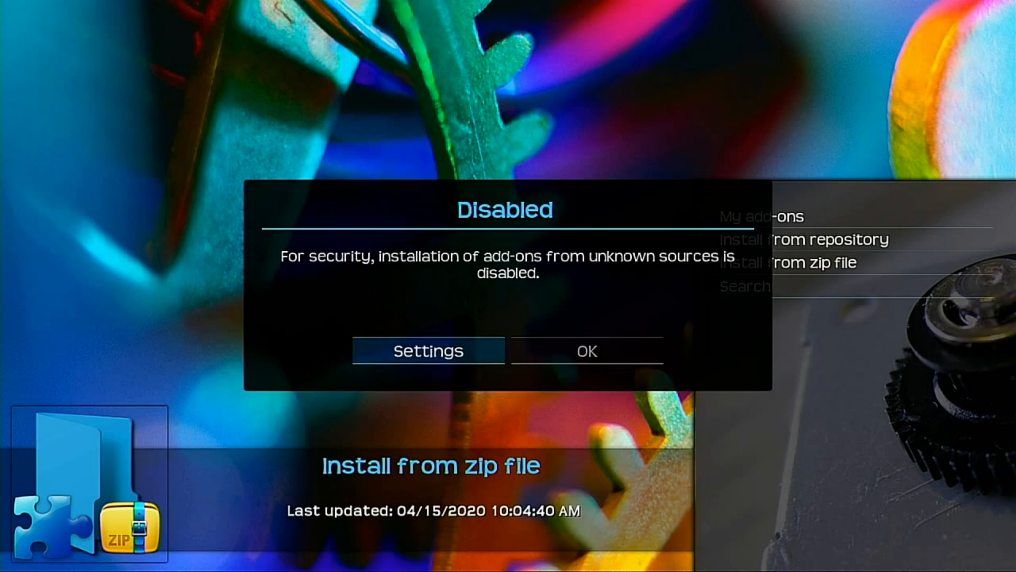
Enable Unknown sources in add-on settings and accept the risk warning.
click(427, 350)
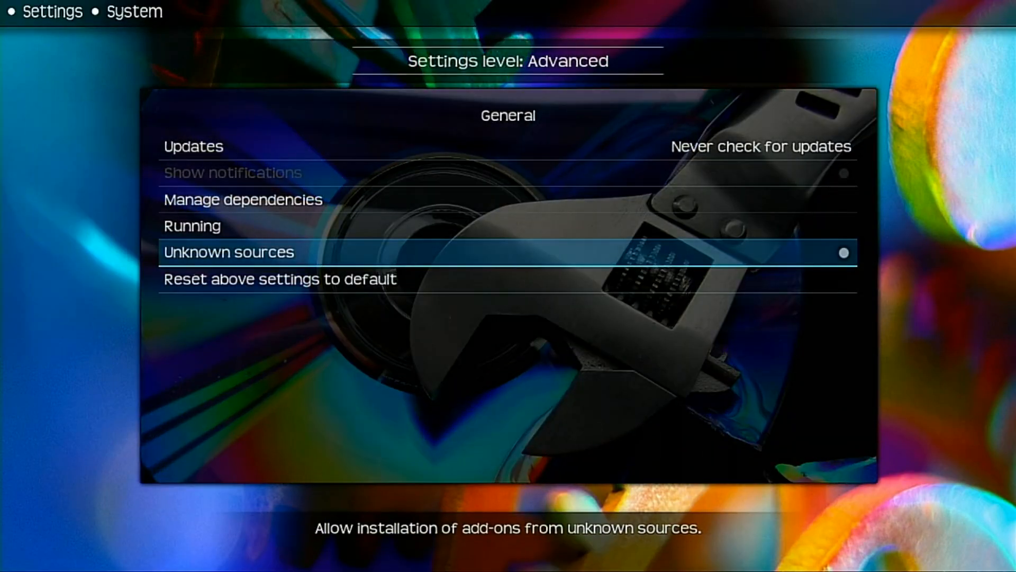
click(229, 251)
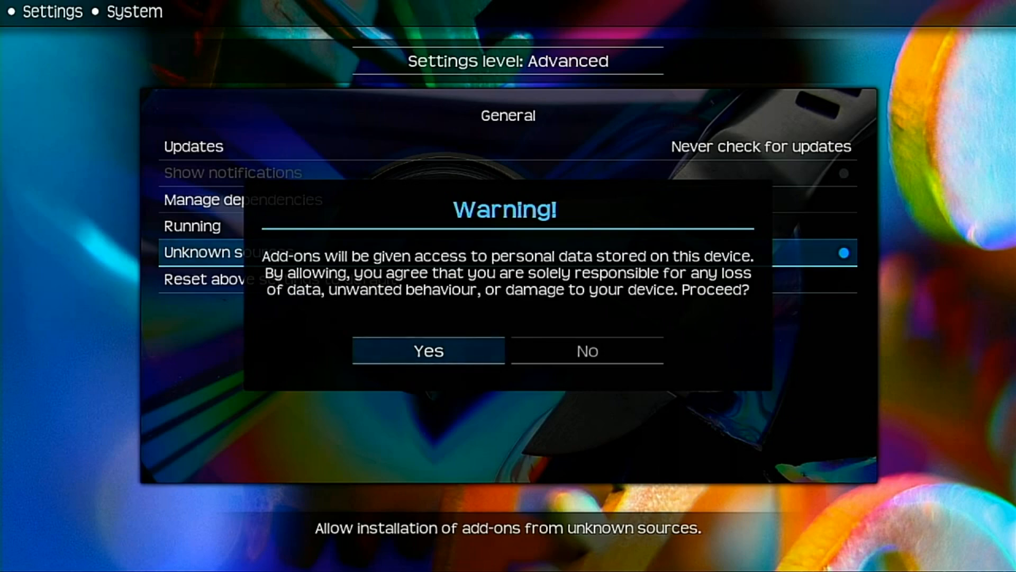
click(427, 350)
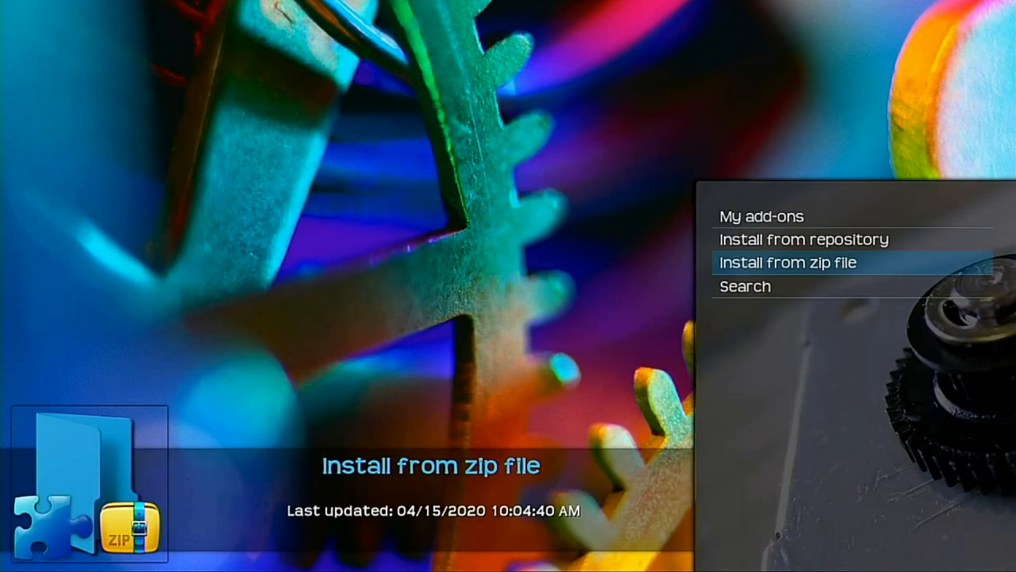
Download the BitChute repository as a ZIP from GitHub and open Install from zip file.
click(788, 263)
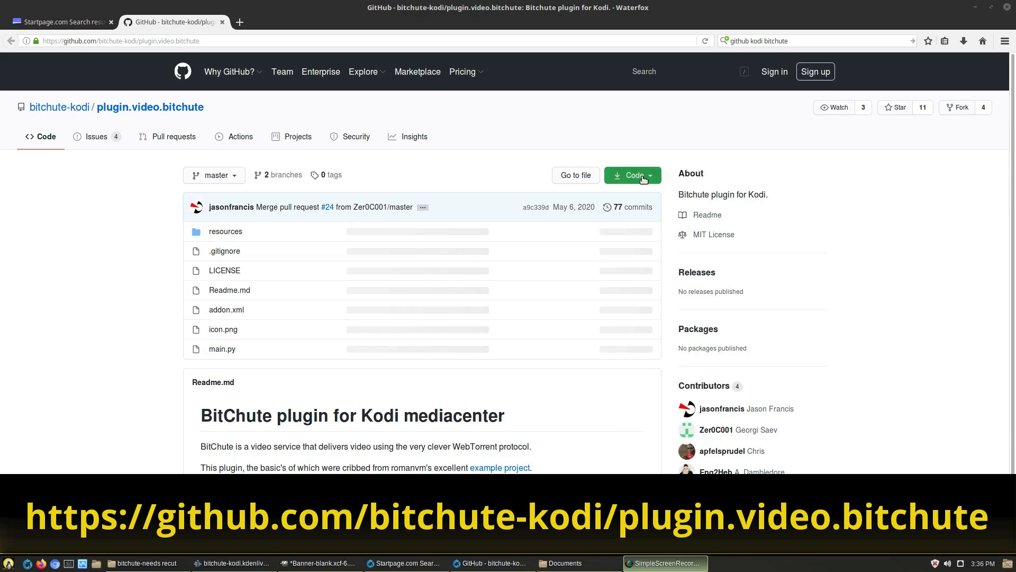
click(630, 175)
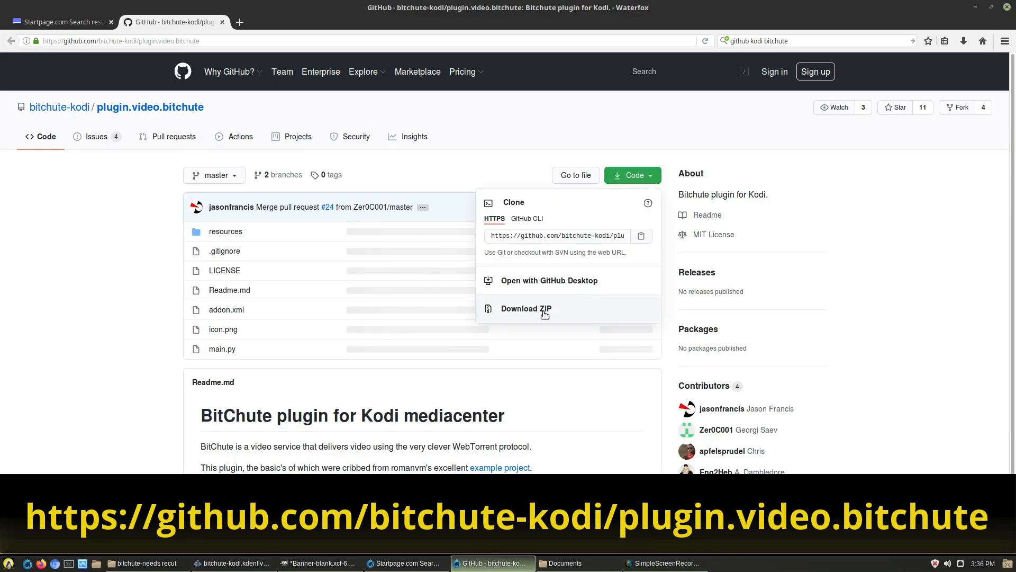
click(526, 308)
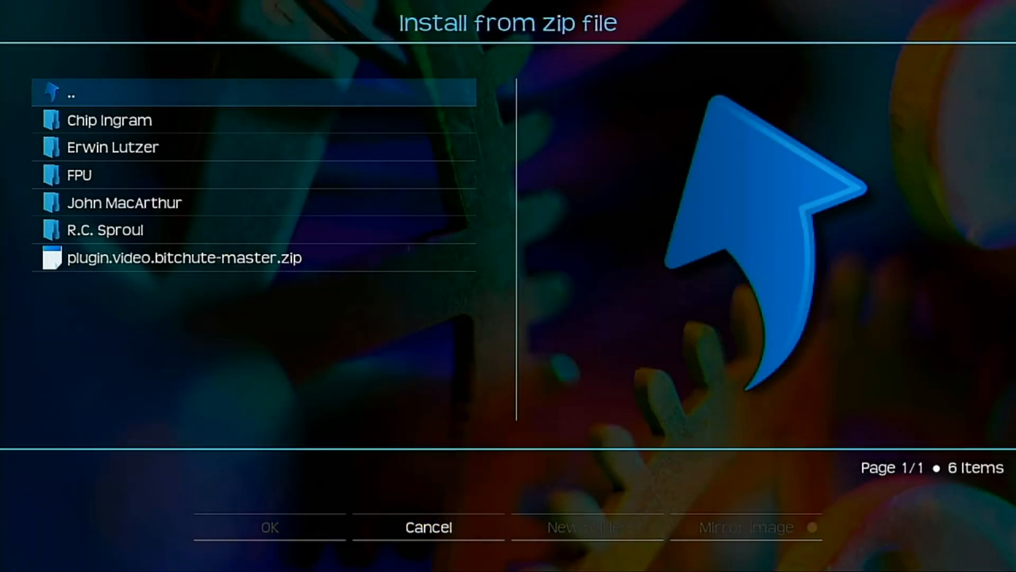
Install plugin.video.bitchute-master.zip from the zip browser.
click(185, 258)
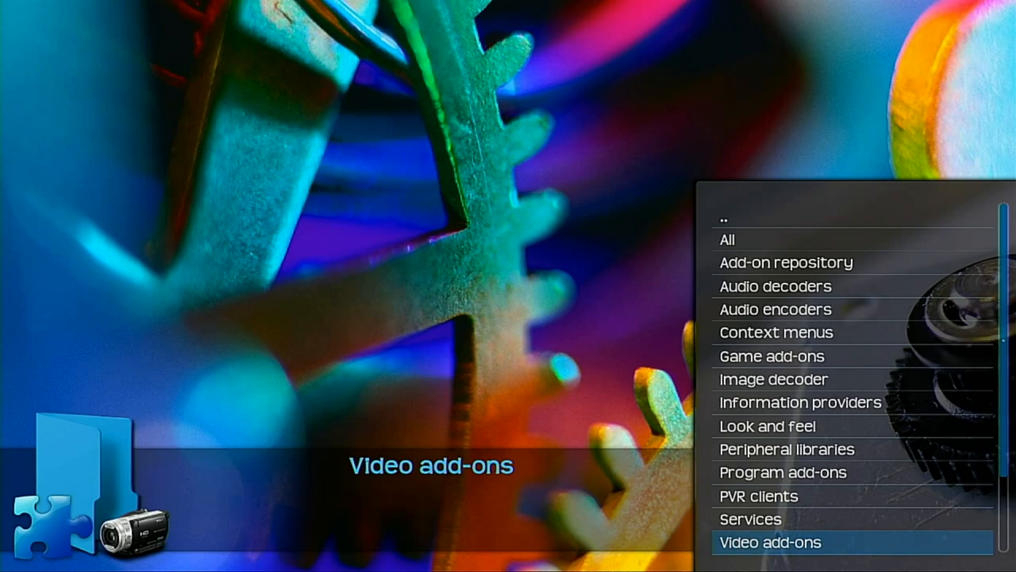
Open Video add-ons and launch BitChute.
click(769, 542)
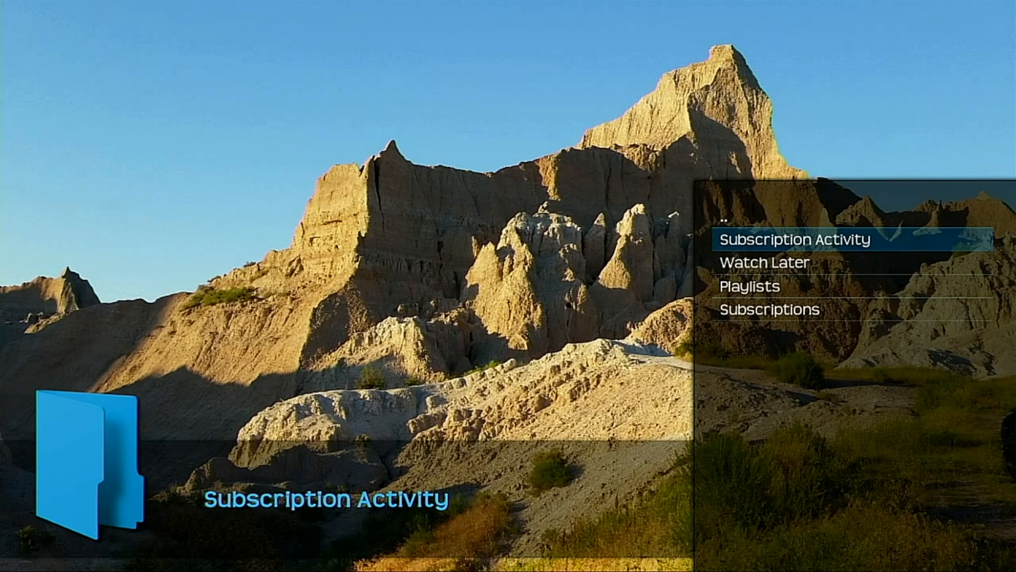
Move past Watch Later down to Subscriptions and open it.
key(Down)
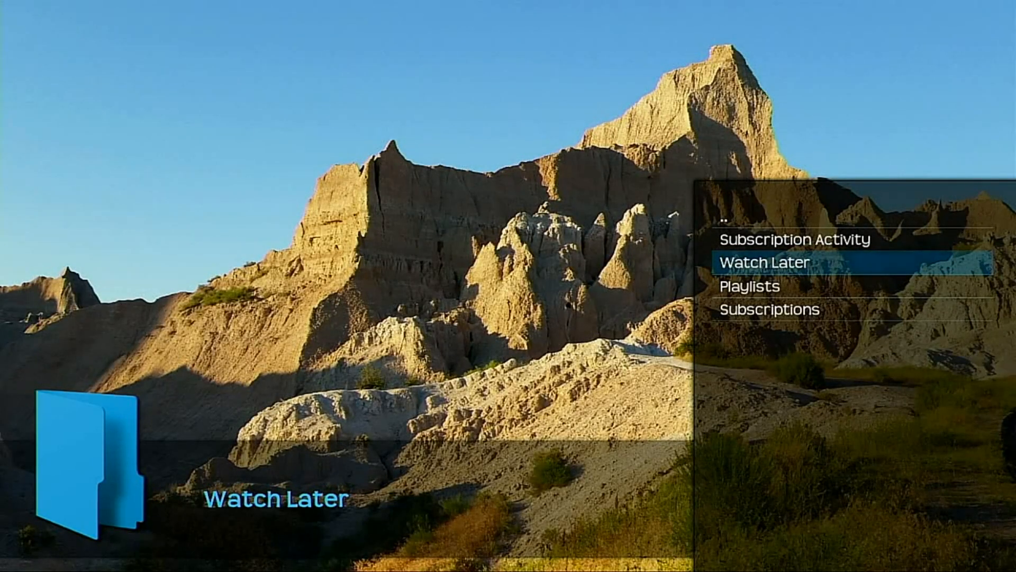
key(down)
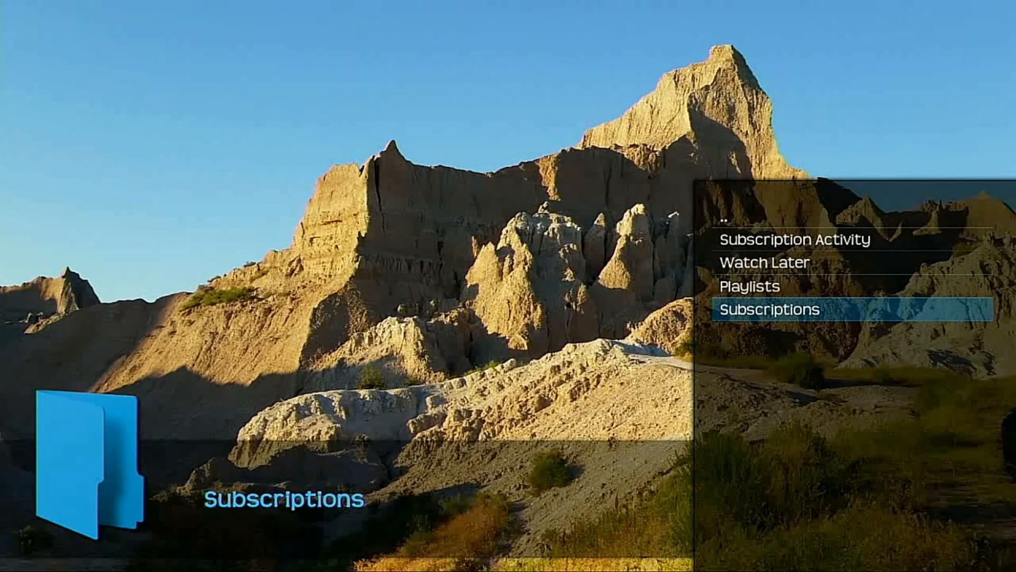
click(769, 309)
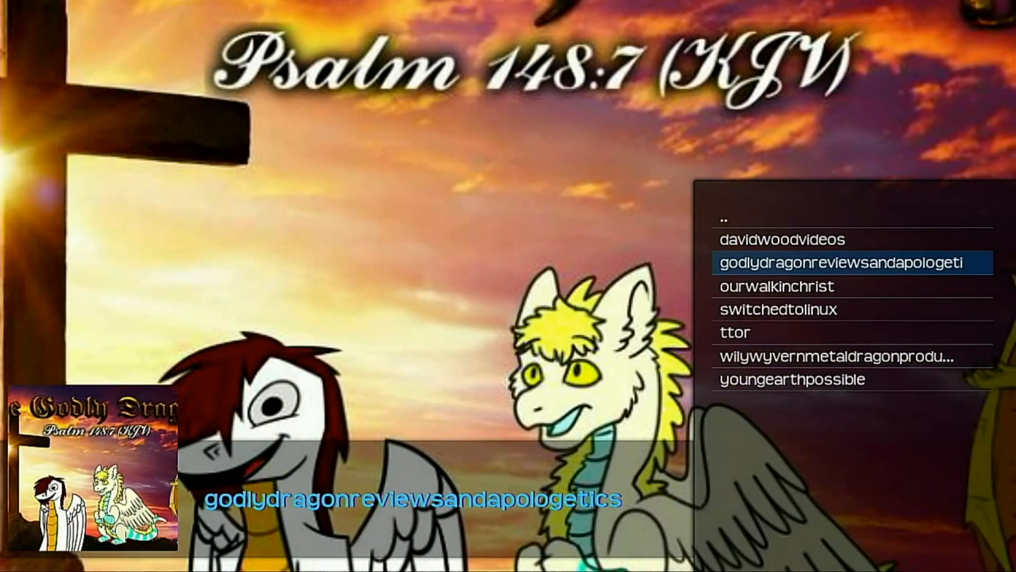
Open the switchedtolinux channel from Subscriptions.
click(777, 309)
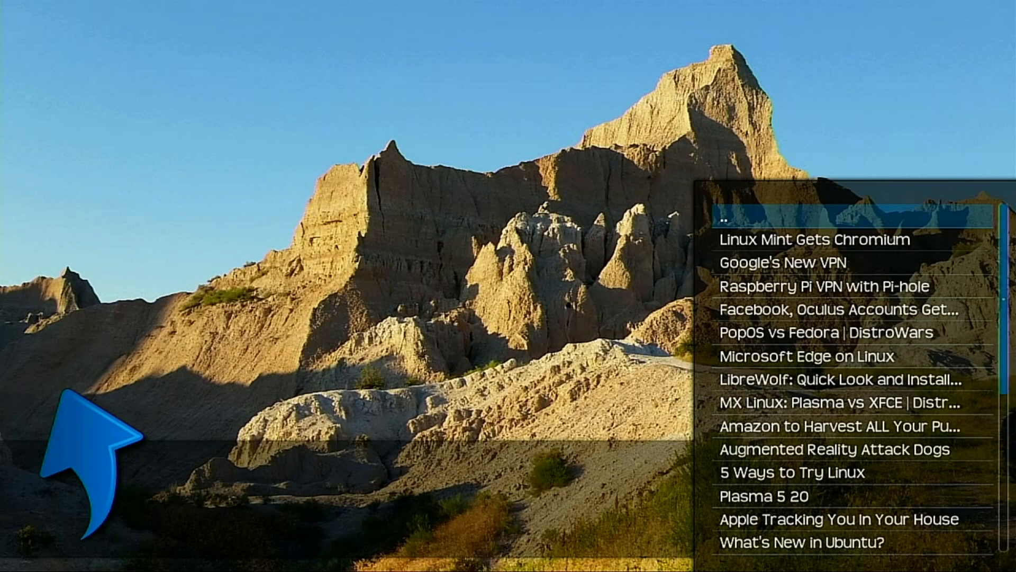
Move down to 'Raspberry Pi VPN with Pi-hole' and select it to play.
click(813, 240)
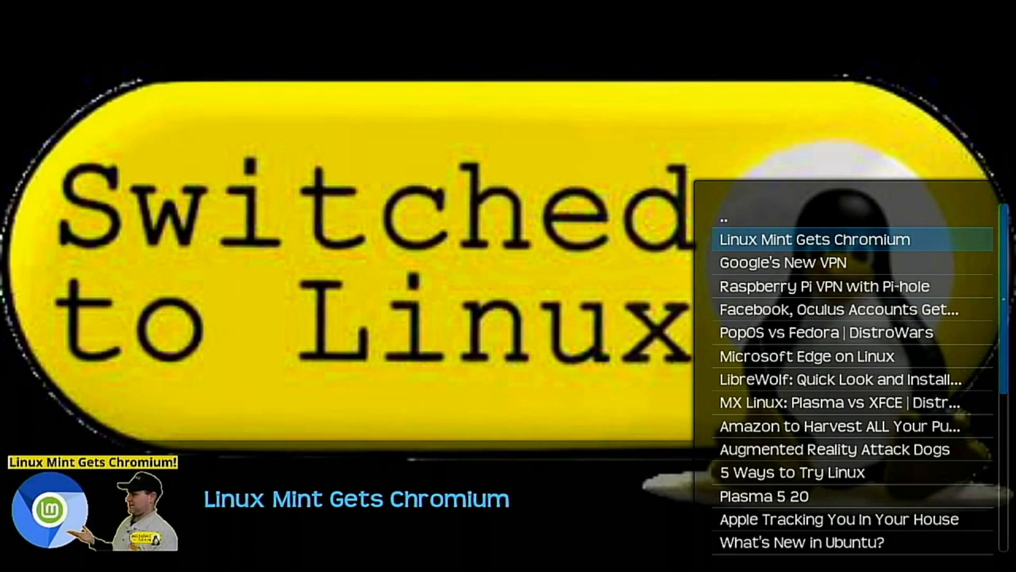
click(822, 285)
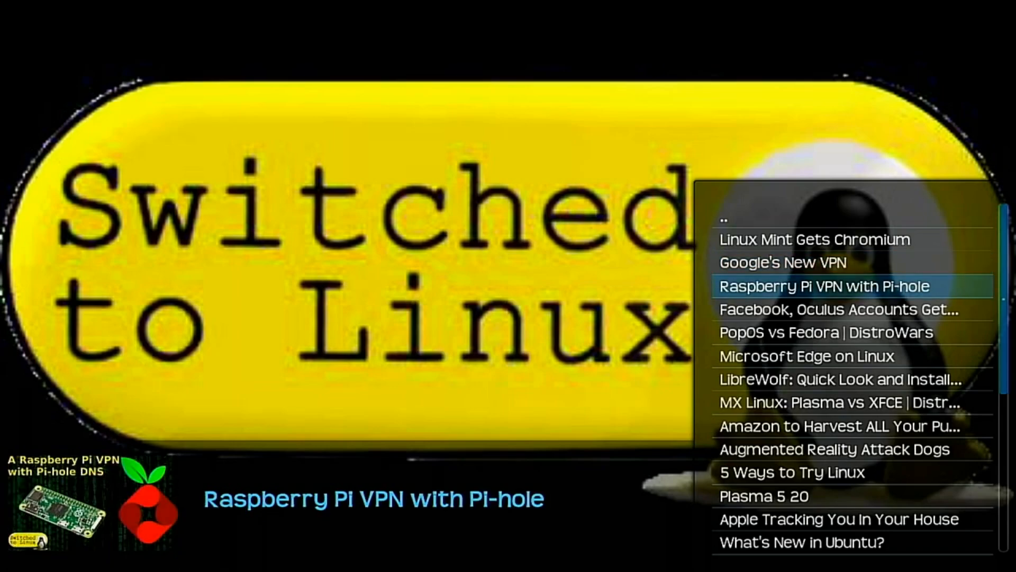
click(822, 286)
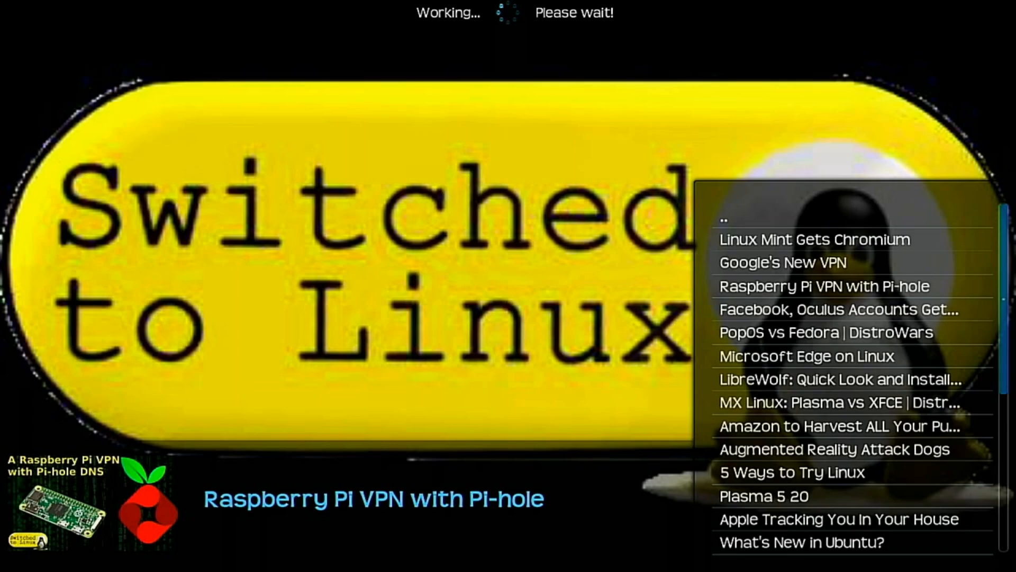